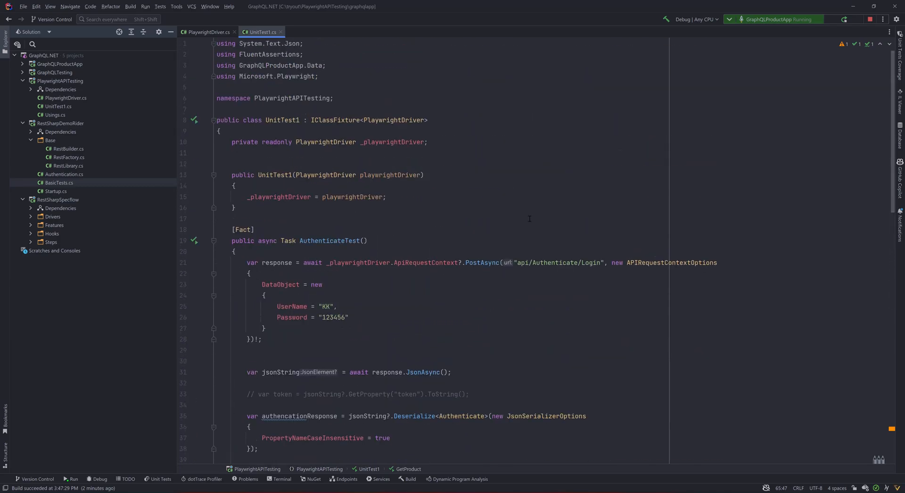
pyautogui.moveTo(392, 249)
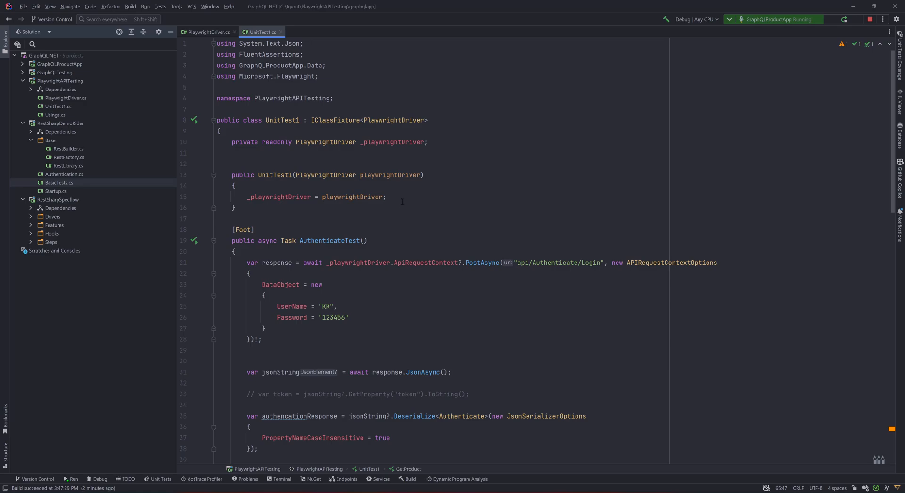
pyautogui.moveTo(449, 225)
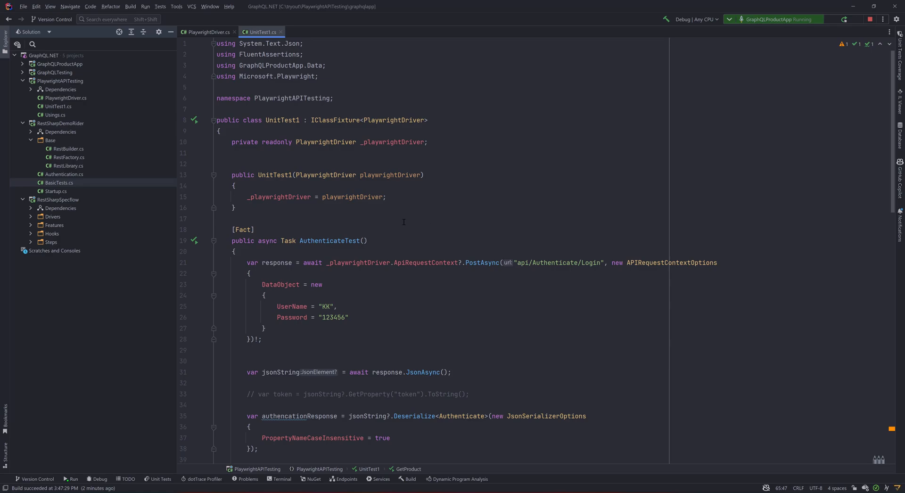
pyautogui.moveTo(410, 334)
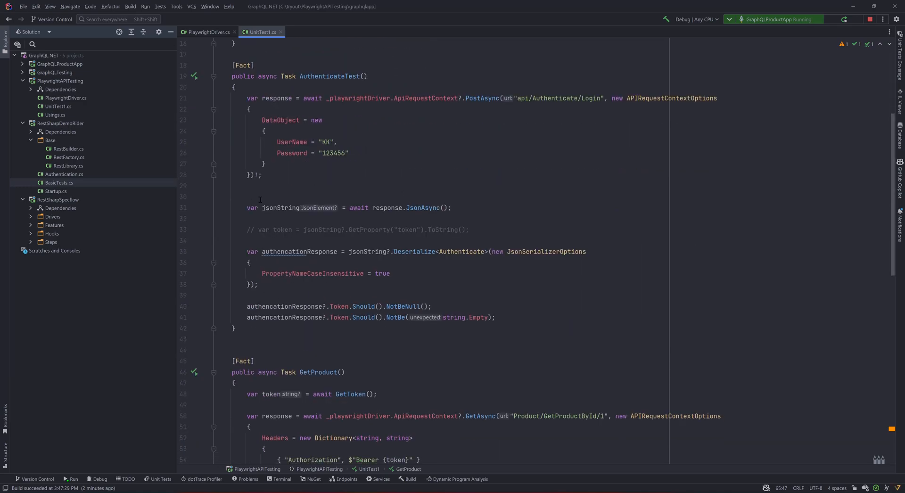
# Add an ITestOutputHelper constructor parameter and store it in a read-only _testOutputHelper field
pyautogui.moveTo(246, 207); pyautogui.dragTo(495, 317)
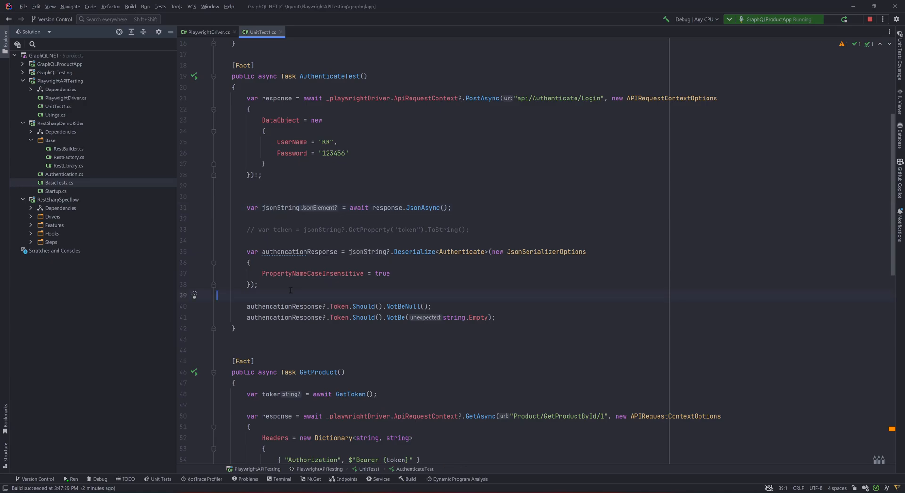
pyautogui.write('cons')
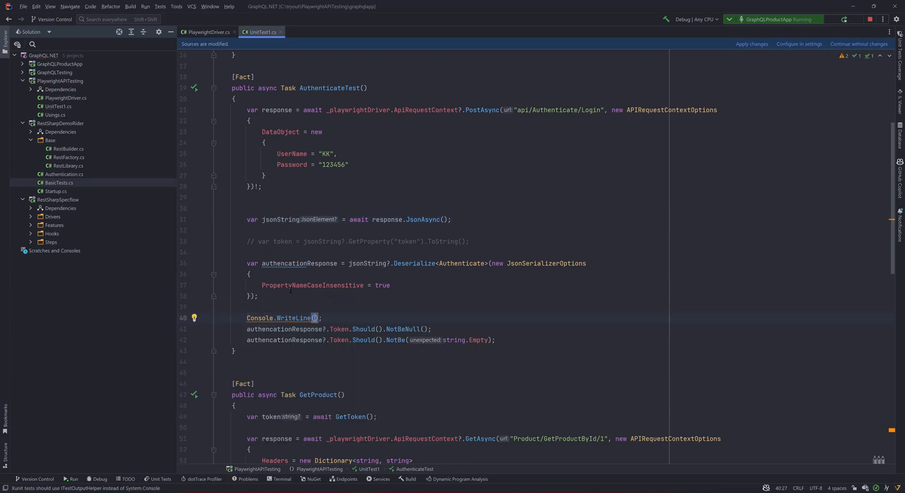
pyautogui.write('jsonString')
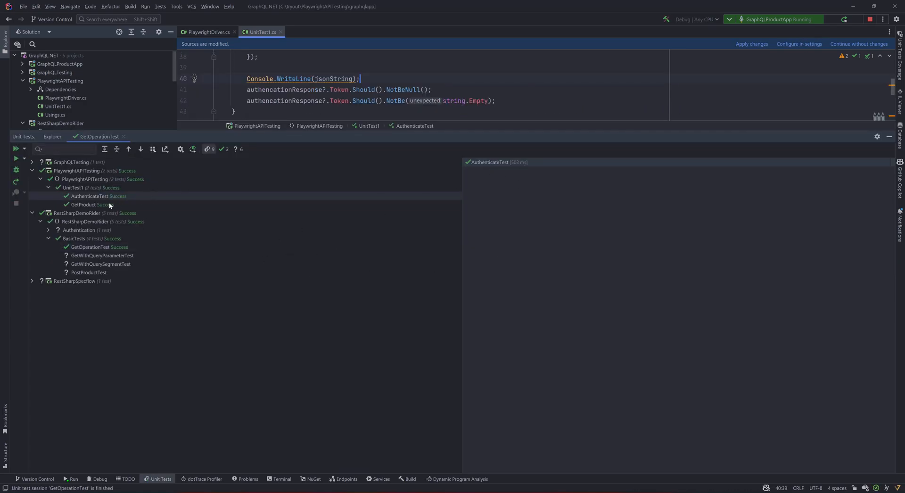
pyautogui.click(98, 196)
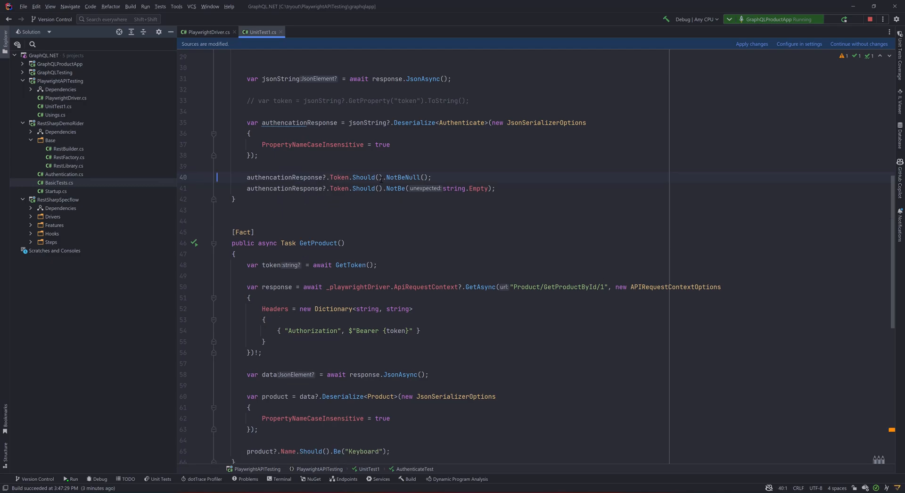
pyautogui.moveTo(464, 251)
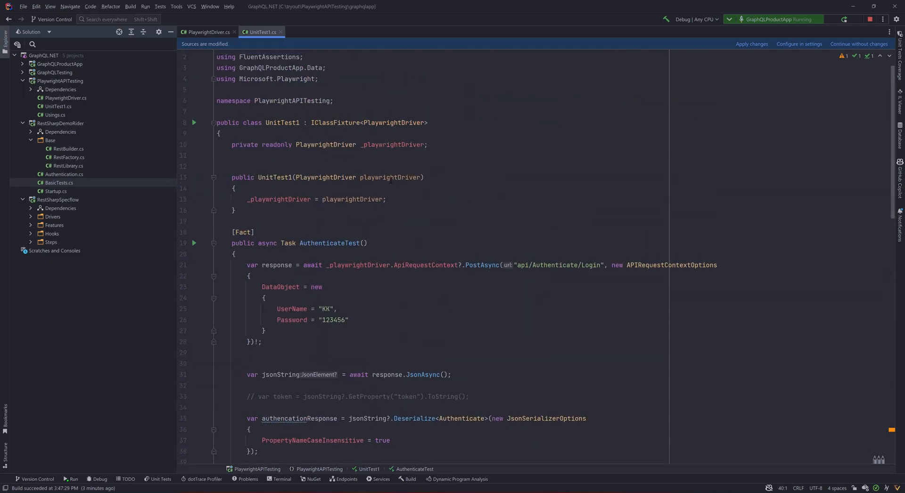
pyautogui.click(340, 177)
pyautogui.write(', ITestOutputHelper testOutputHelper')
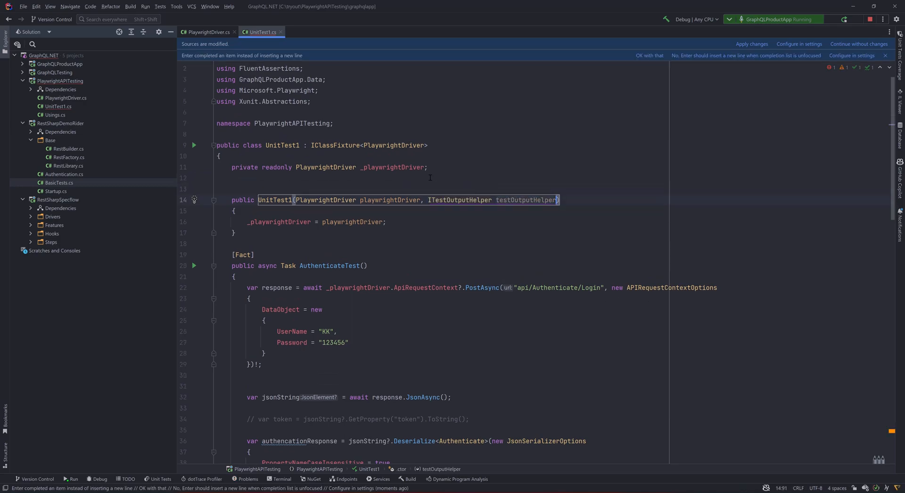
pyautogui.click(194, 200)
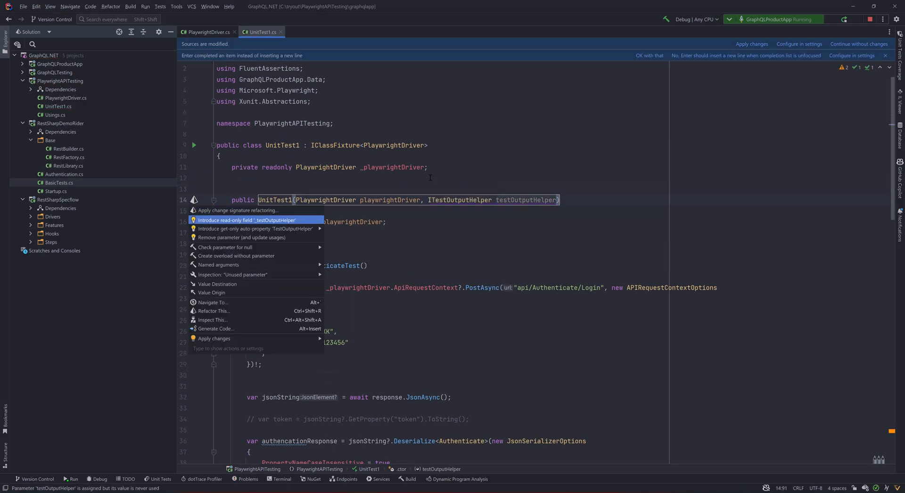
pyautogui.click(247, 220)
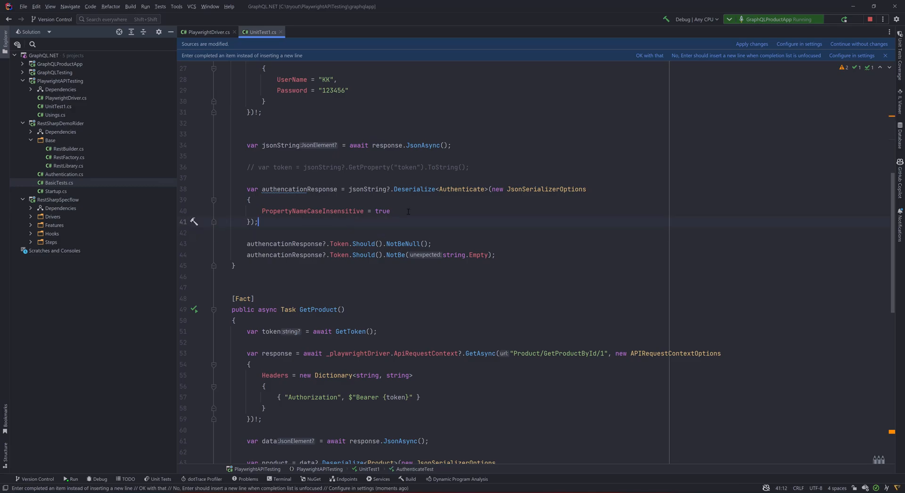
# Write _testOutputHelper.WriteLine(jsonString.ToString()) in AuthenticateTest
pyautogui.write('_testOutputHelper')
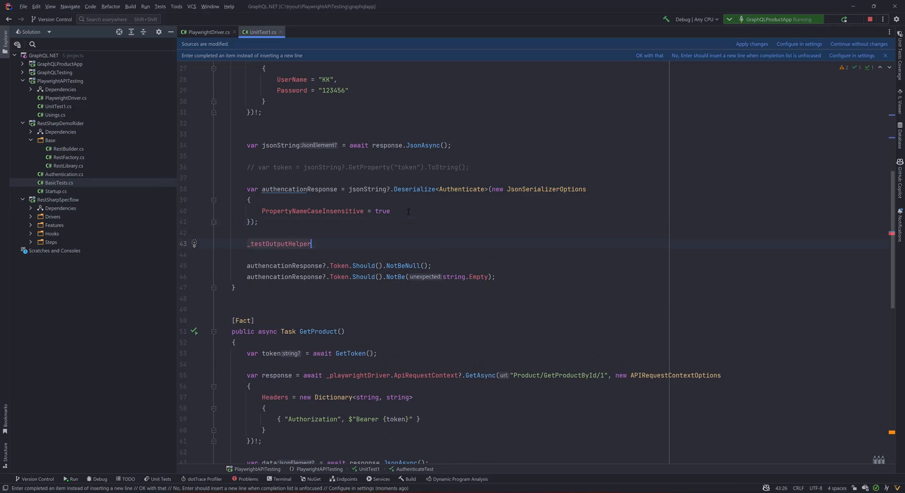
pyautogui.write('.')
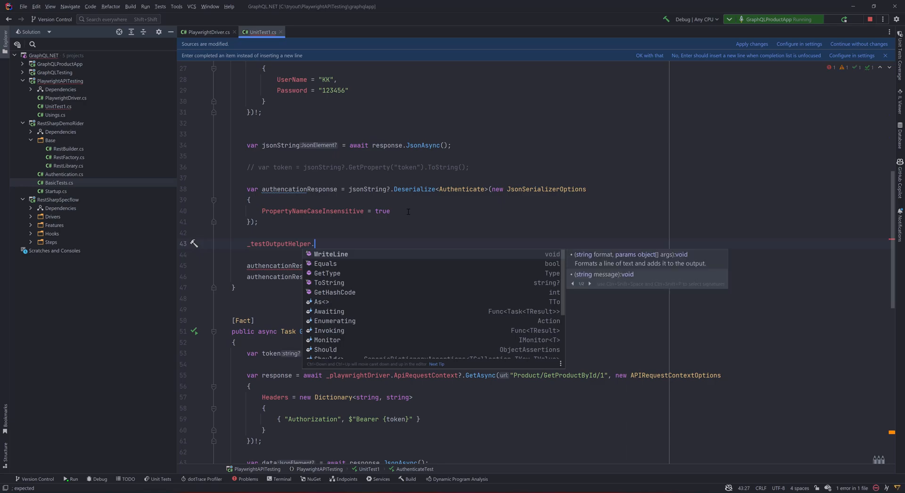
pyautogui.click(331, 254)
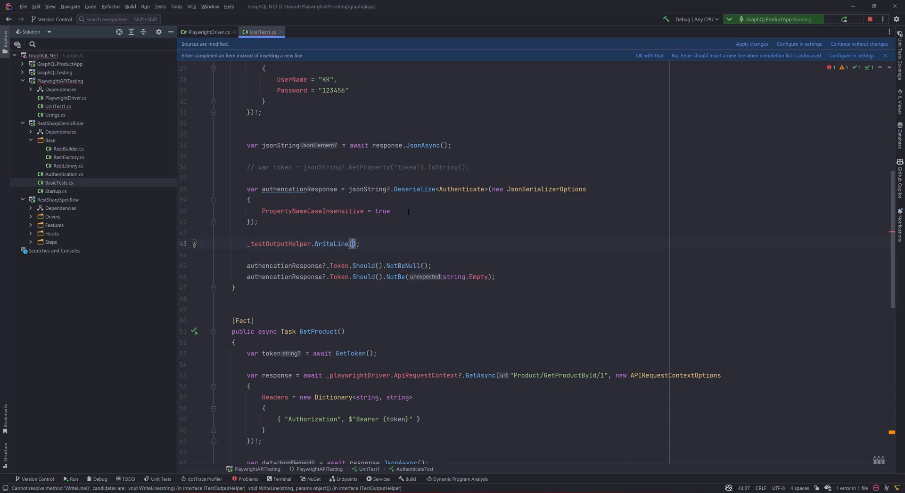
pyautogui.write('jsonString')
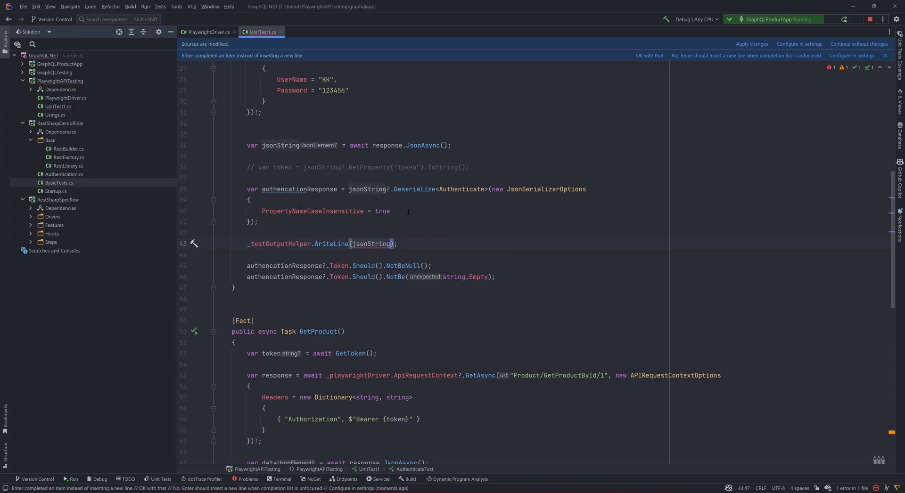
pyautogui.write('.ToString(')
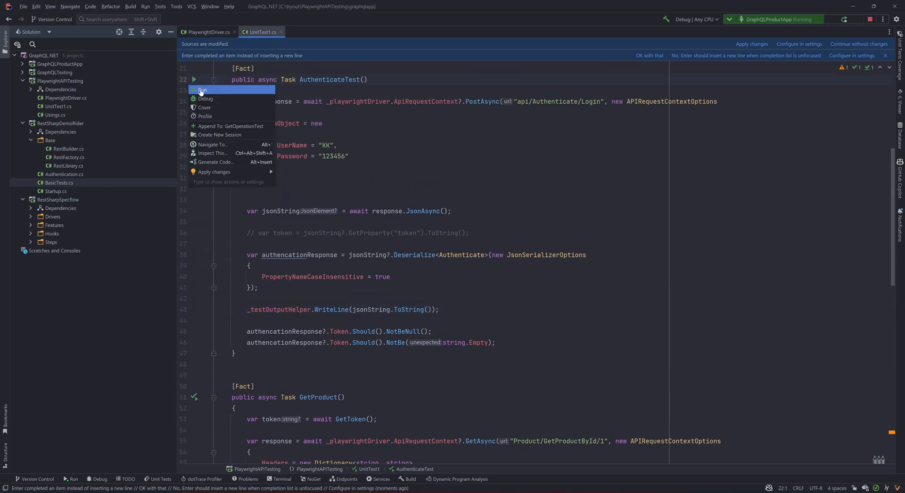
# Run AuthenticateTest from the gutter icon, close the Unit Tests window and move to GetProduct
pyautogui.click(202, 90)
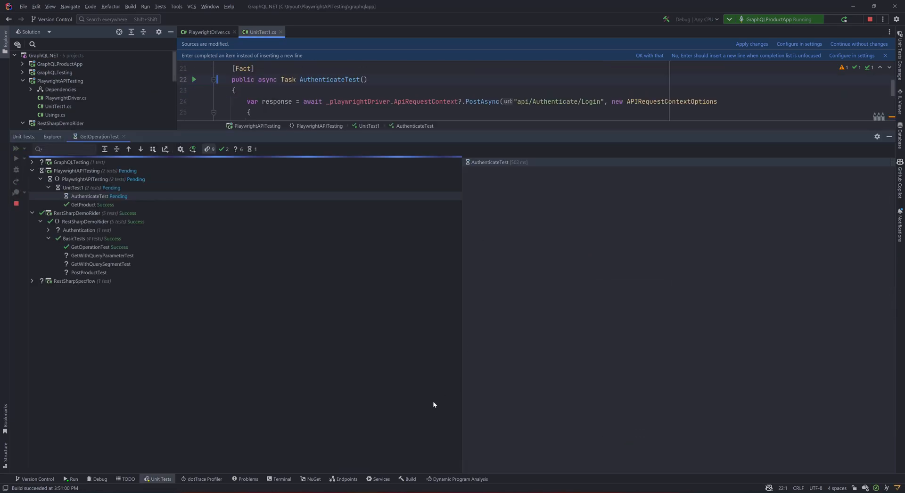
pyautogui.click(16, 149)
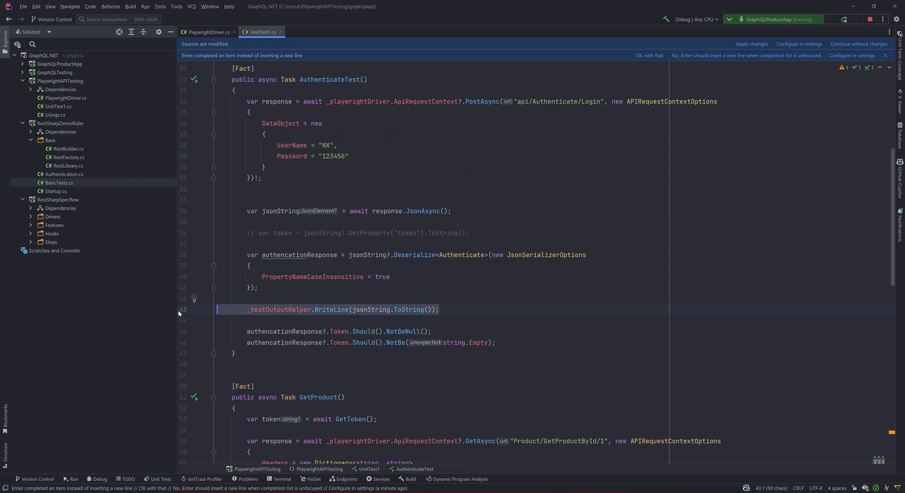
pyautogui.scroll(-3)
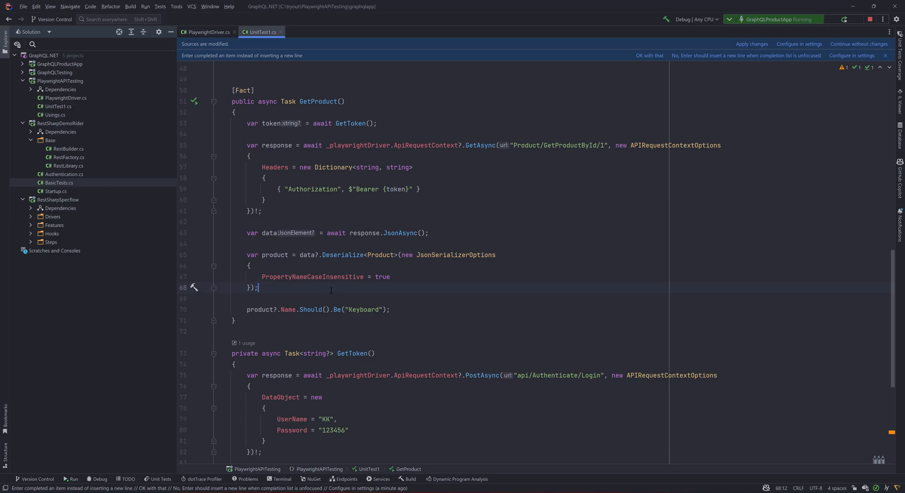
# Write _testOutputHelper.WriteLine(data.ToString()) in GetProduct before deserializing the Product and checking its name is Keyboard
pyautogui.scroll(3)
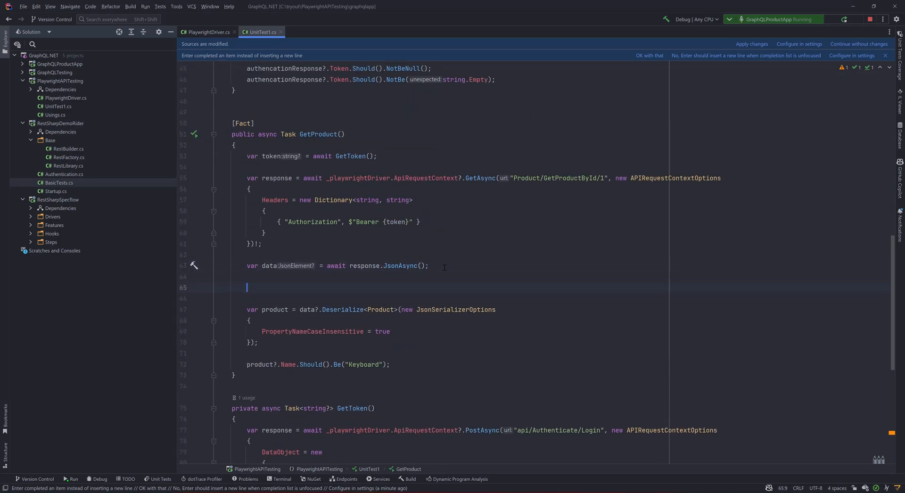
pyautogui.write('_testOutputHelper.WriteLine(jsonString.ToString());')
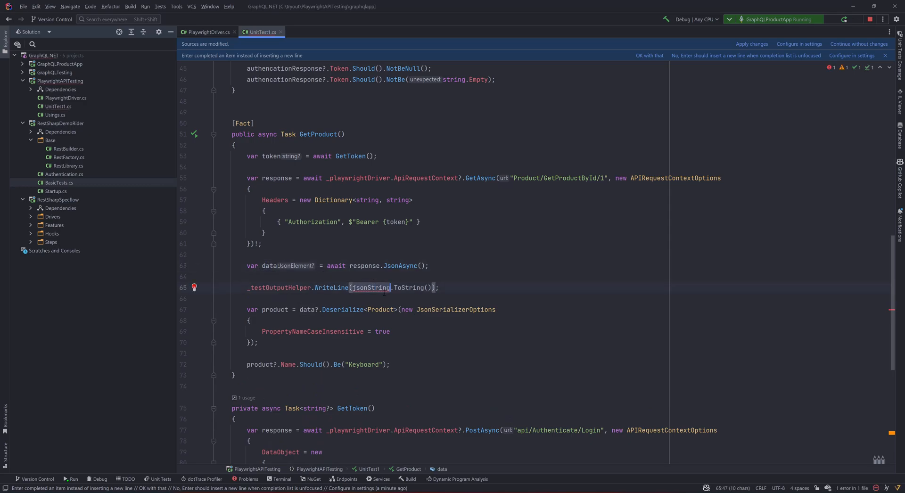
pyautogui.write('data')
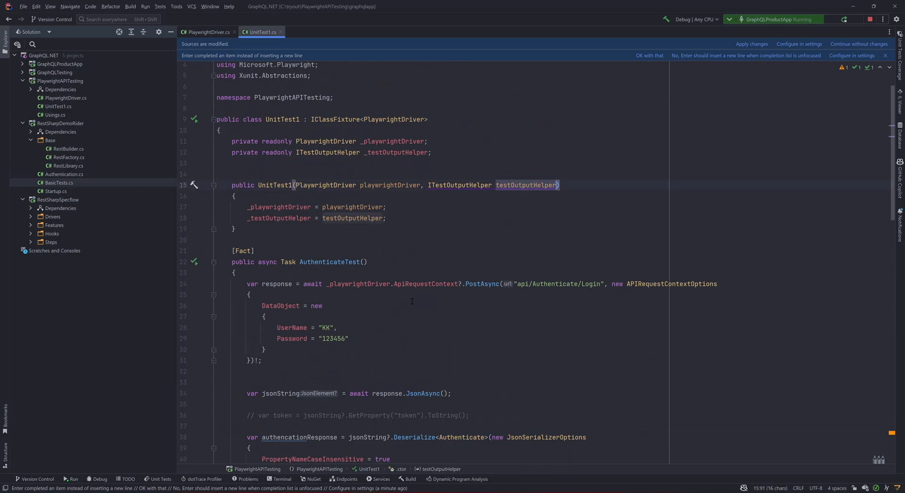
pyautogui.scroll(-3)
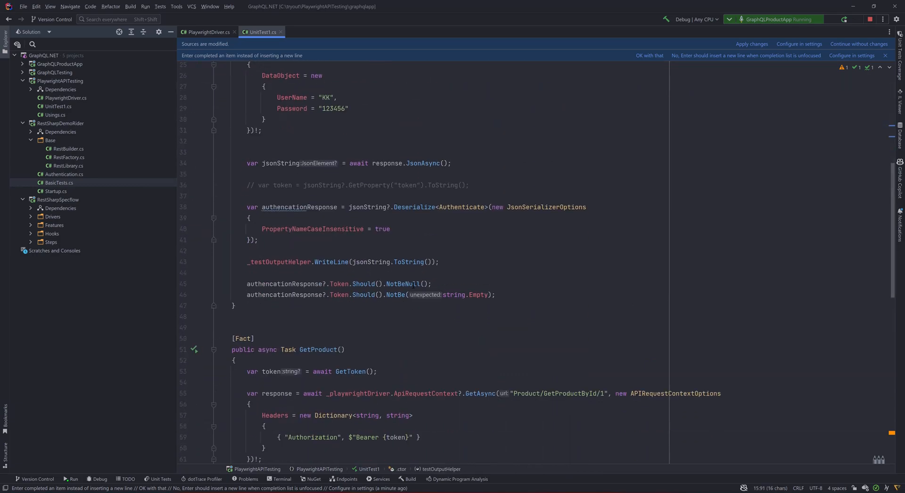
pyautogui.click(454, 265)
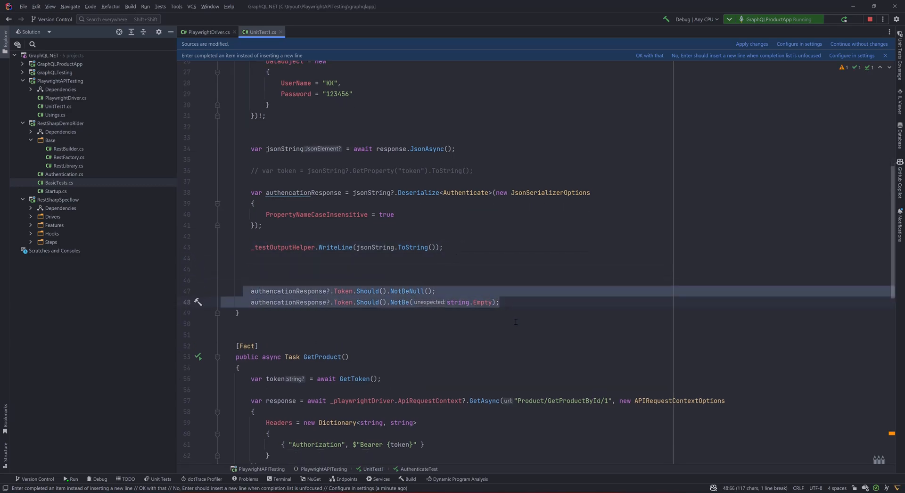
pyautogui.scroll(-3)
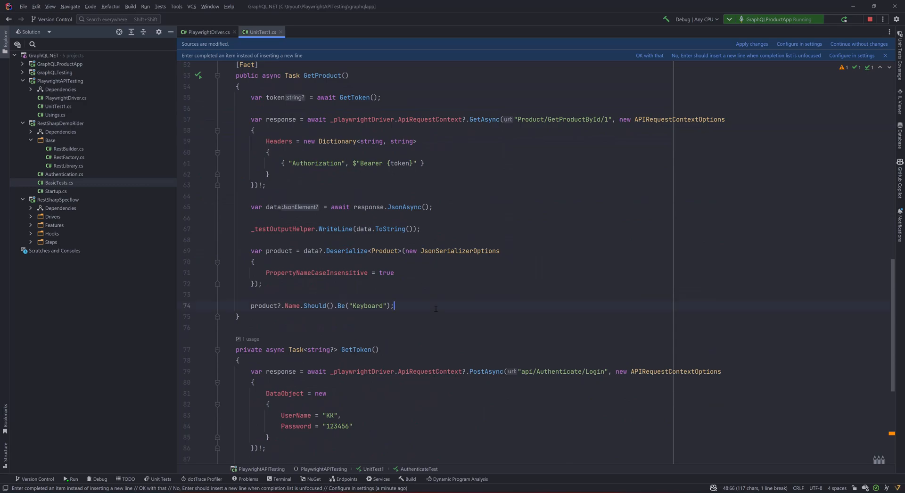
# Assert product?.ProductId.Should().Be(1) with a numeric 1
pyautogui.write('pri')
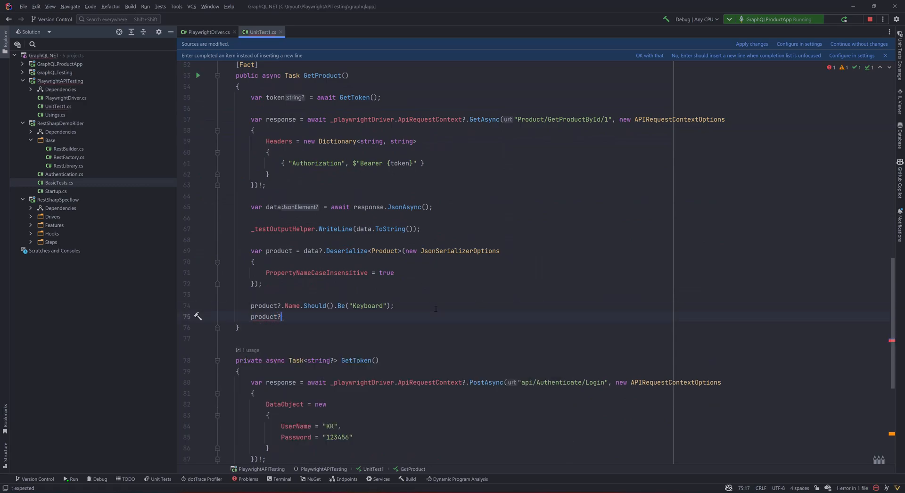
pyautogui.write('.Id')
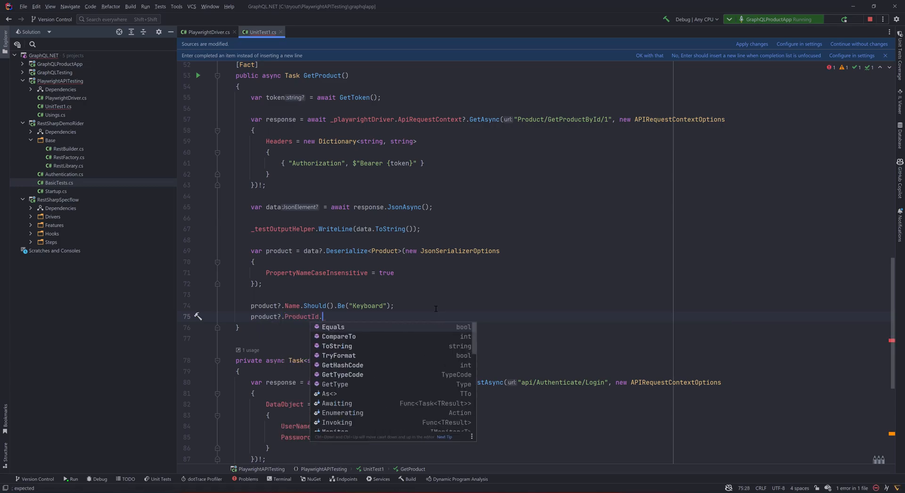
pyautogui.write('Should().Be("1");')
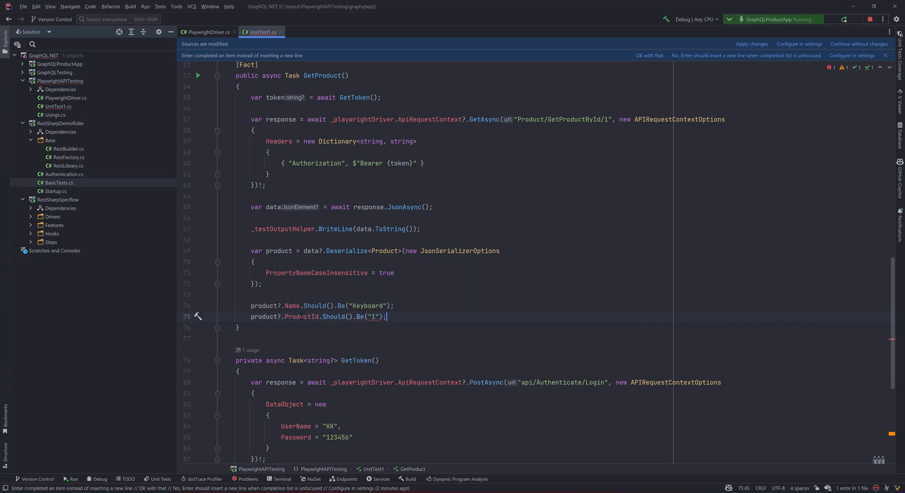
pyautogui.doubleClick(374, 317)
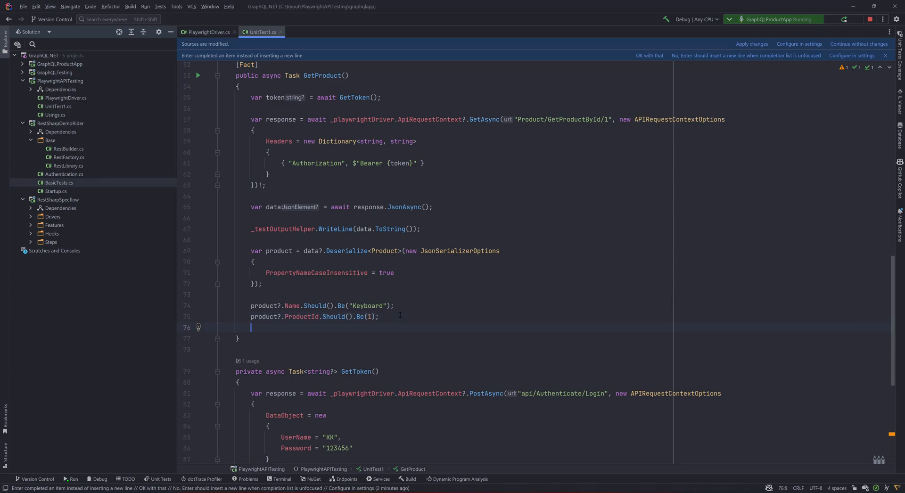
# Assert response.Status.Should().Be(201) and bring up the GetProduct run menu
pyautogui.write('response.')
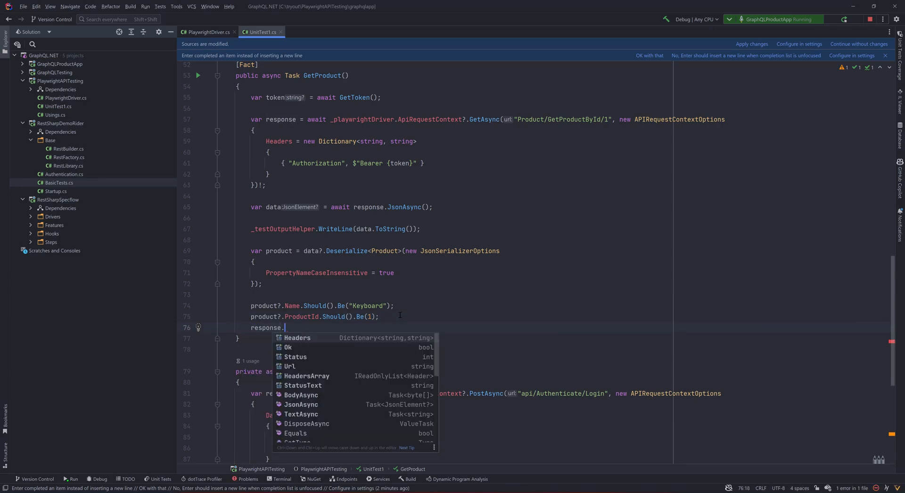
pyautogui.write('Status.')
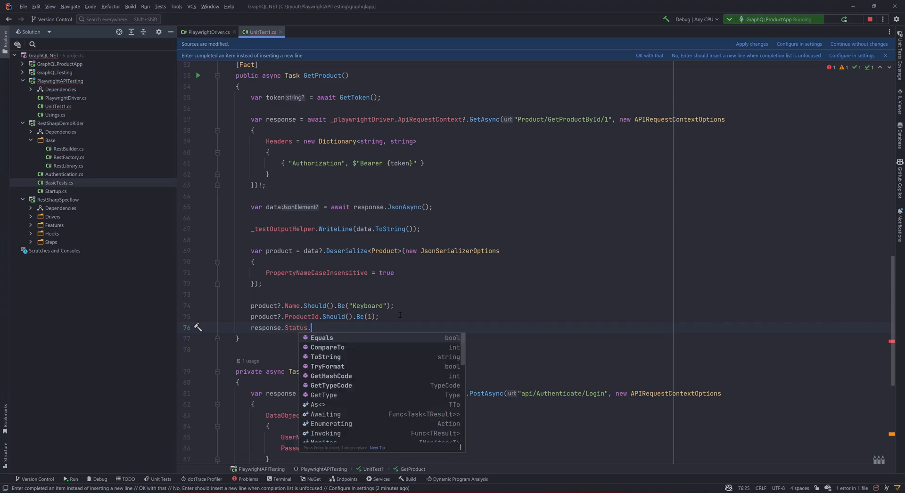
pyautogui.write('Should().Be(201);')
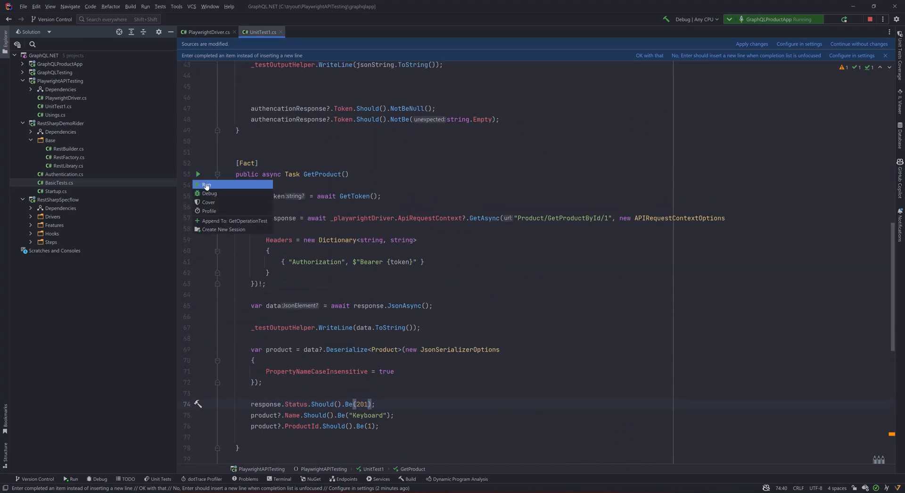
# Run GetProduct and highlight the failure: status expected 201 but found 200
pyautogui.click(207, 184)
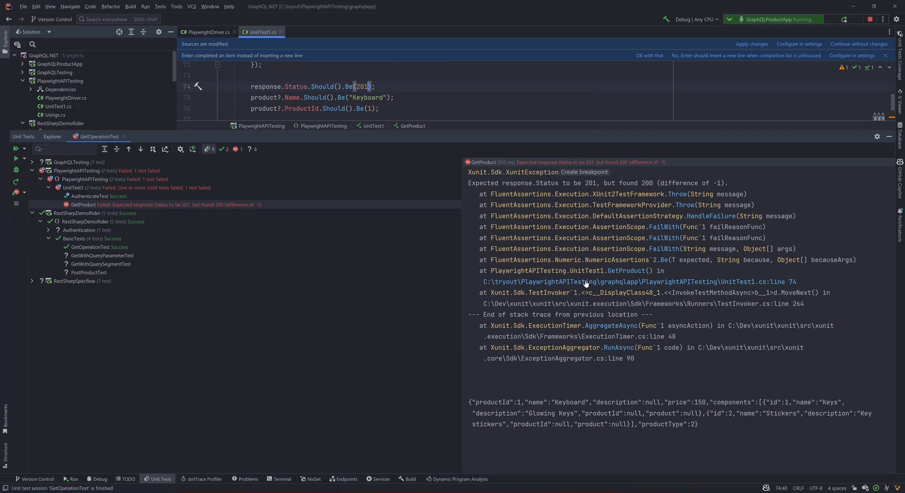
pyautogui.moveTo(583, 183); pyautogui.dragTo(729, 183)
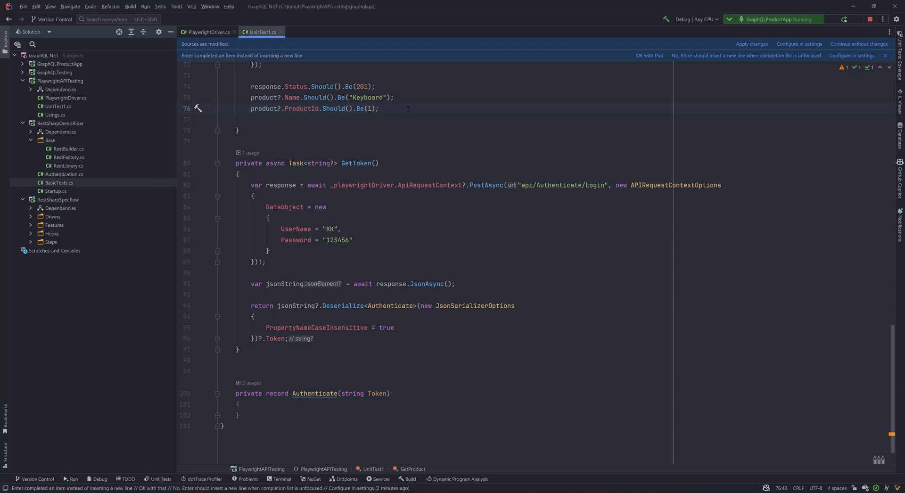
# Wrap the three GetProduct assertions in using (new AssertionScope()) { … }
pyautogui.click(379, 108)
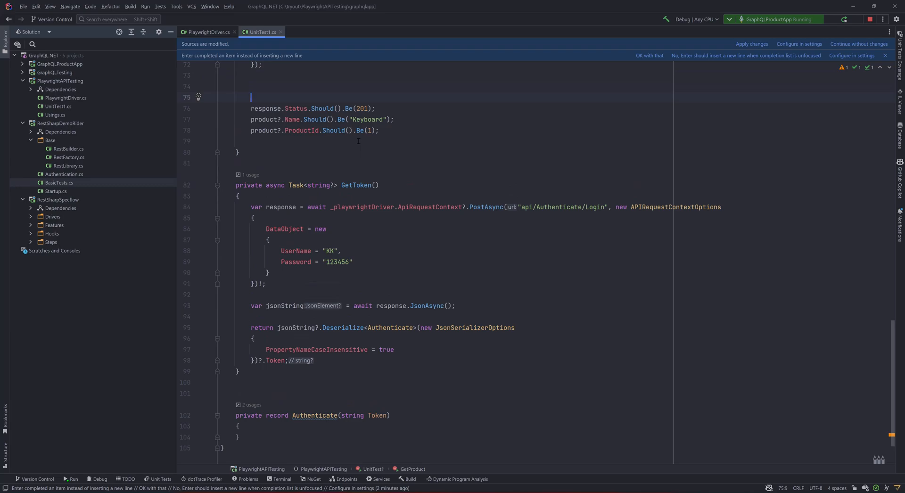
pyautogui.write('using')
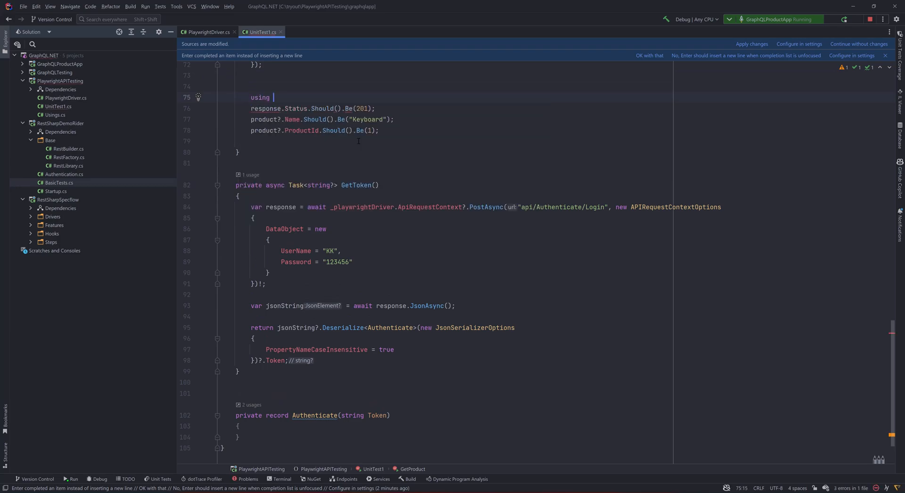
pyautogui.write('(new')
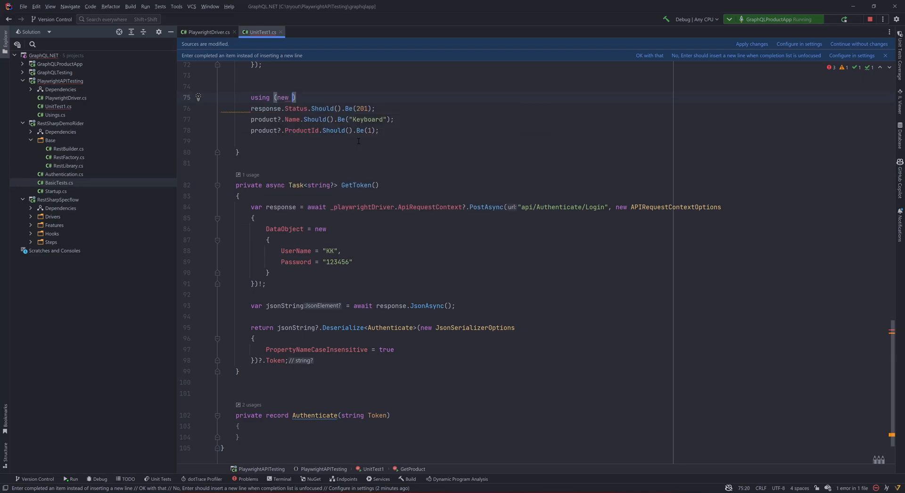
pyautogui.write('AssertionScope(')
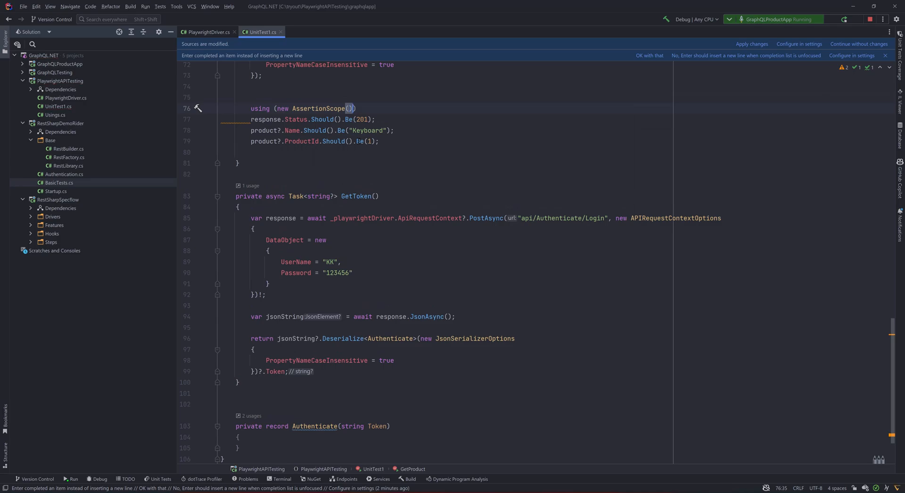
pyautogui.write('{')
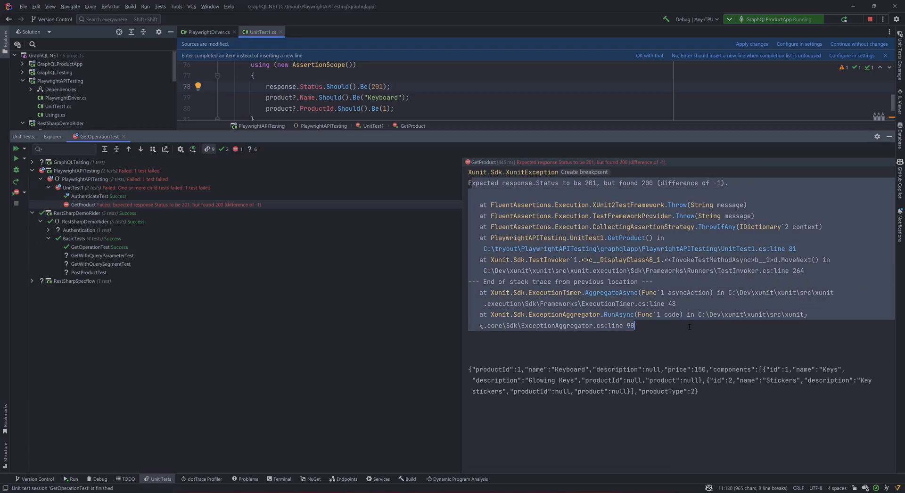
pyautogui.moveTo(608, 131)
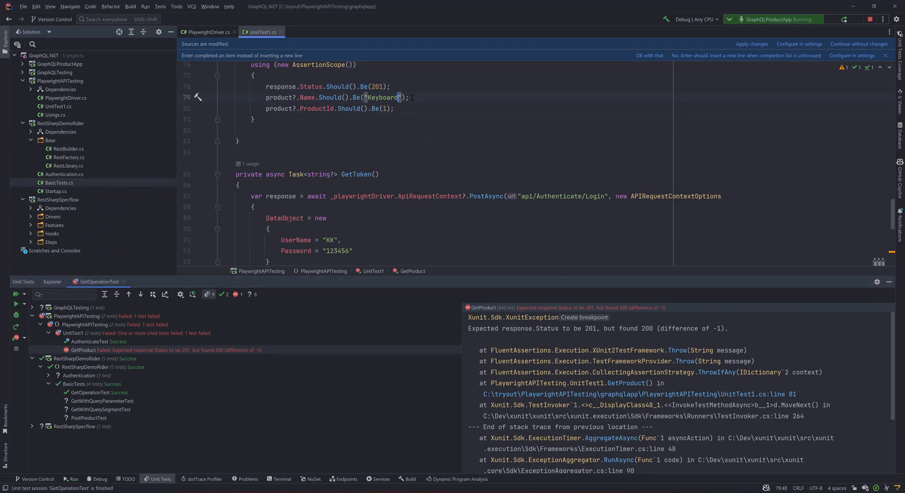
# Change the expected product name from "Keyboard" to "Keyboards"
pyautogui.write('s')
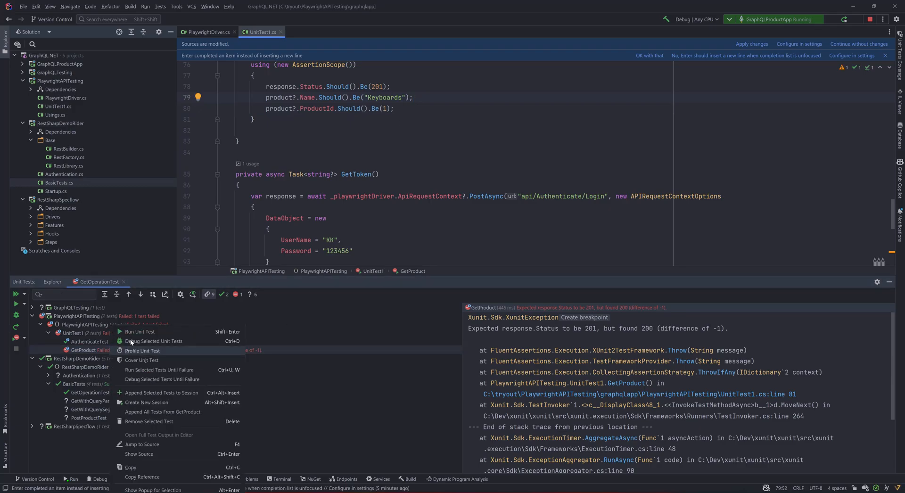
# Rerun GetProduct from the test tree and highlight both failures: status 200 vs 201 and name Keyboard vs Keyboards
pyautogui.click(140, 331)
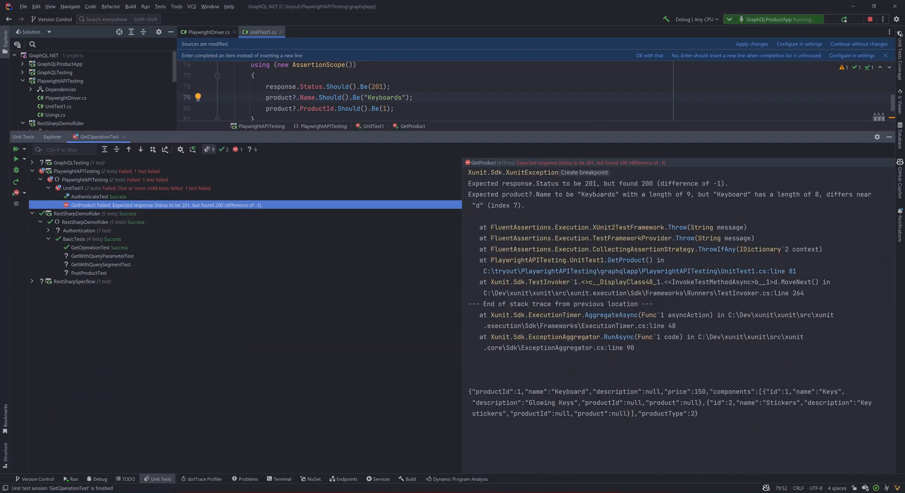
pyautogui.moveTo(468, 182); pyautogui.dragTo(672, 183)
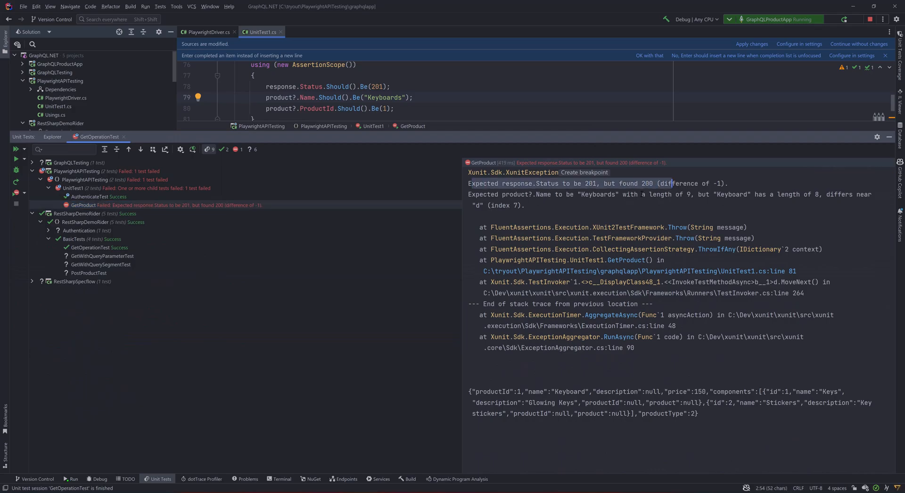
pyautogui.doubleClick(598, 194)
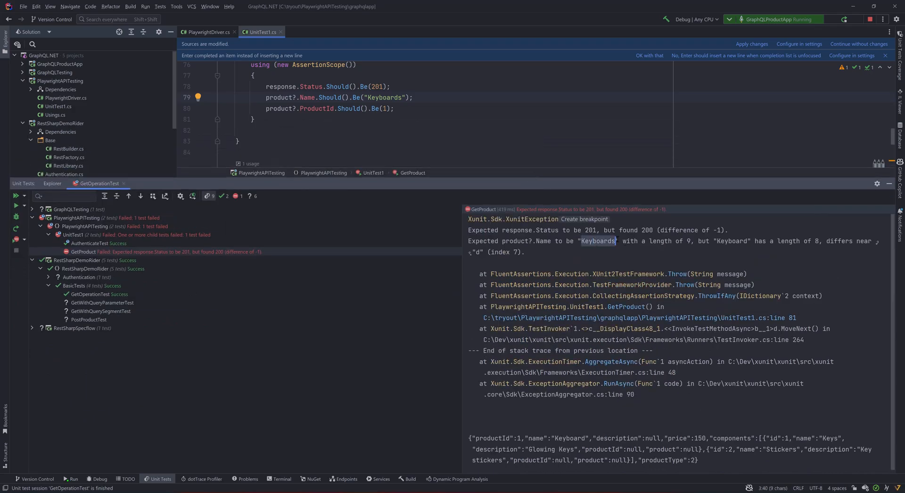
pyautogui.doubleClick(732, 241)
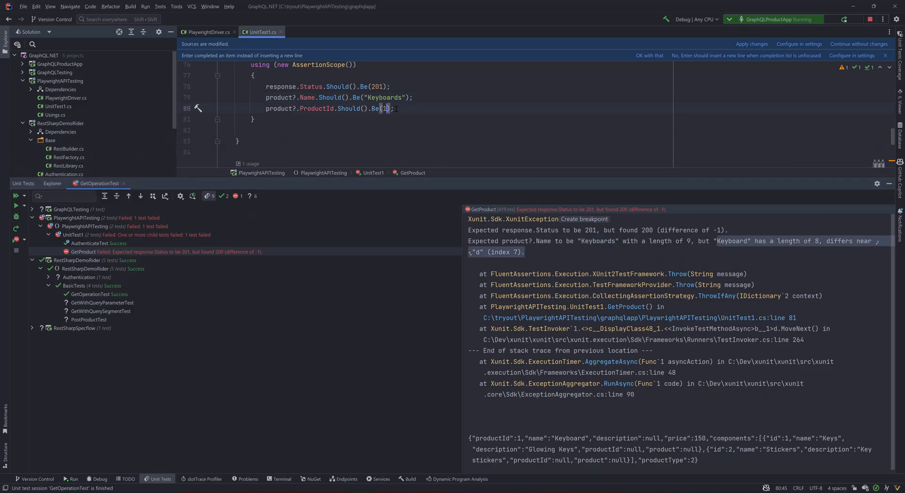
# Expect ProductId 2 instead of 1 and rerun GetProduct from the gutter icon
pyautogui.write('2')
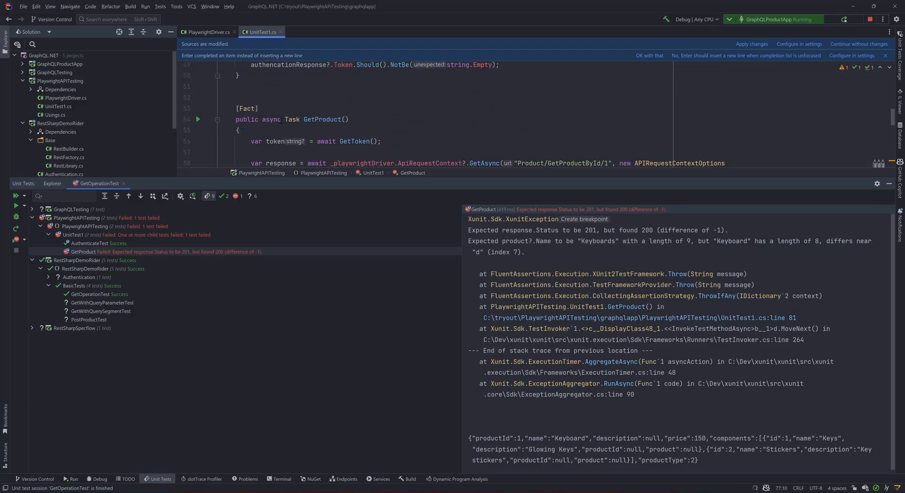
pyautogui.click(14, 196)
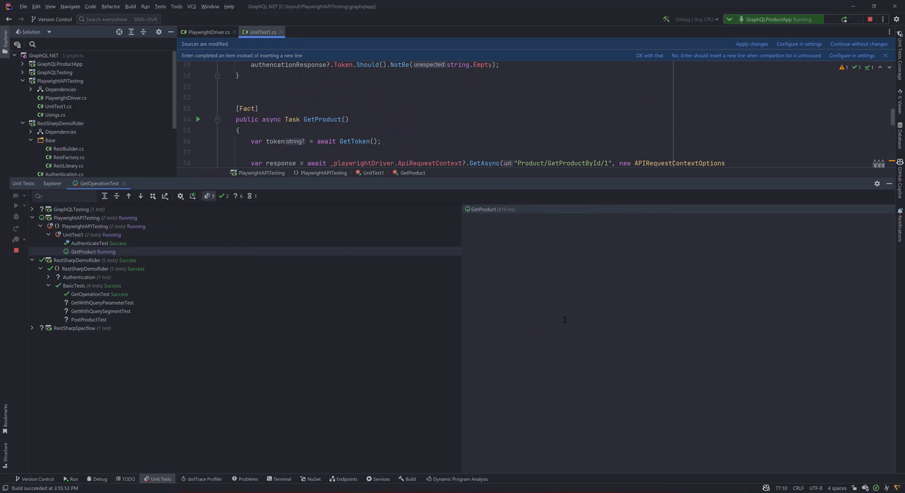